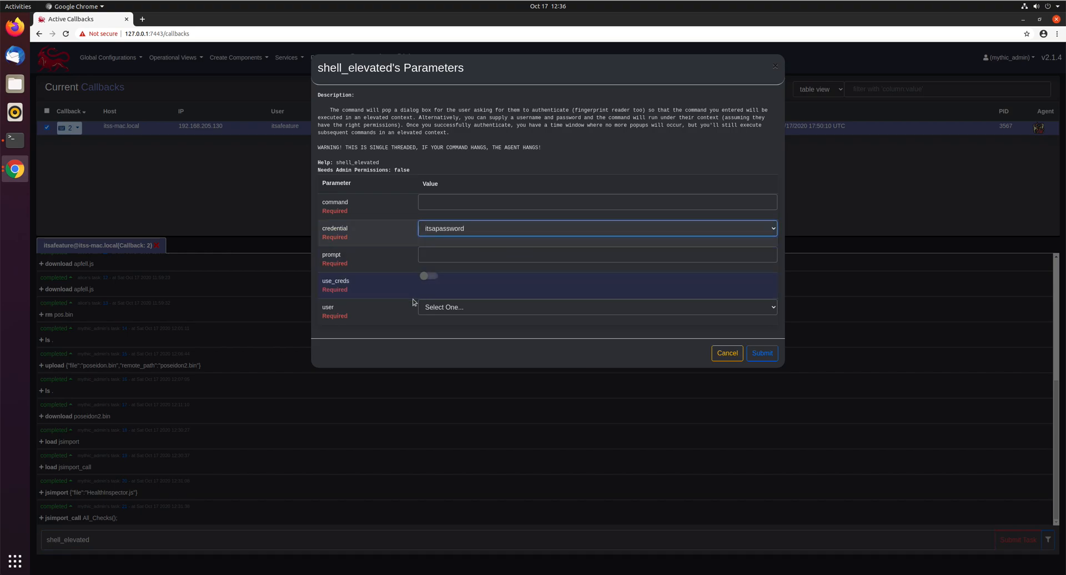
text(whoami)
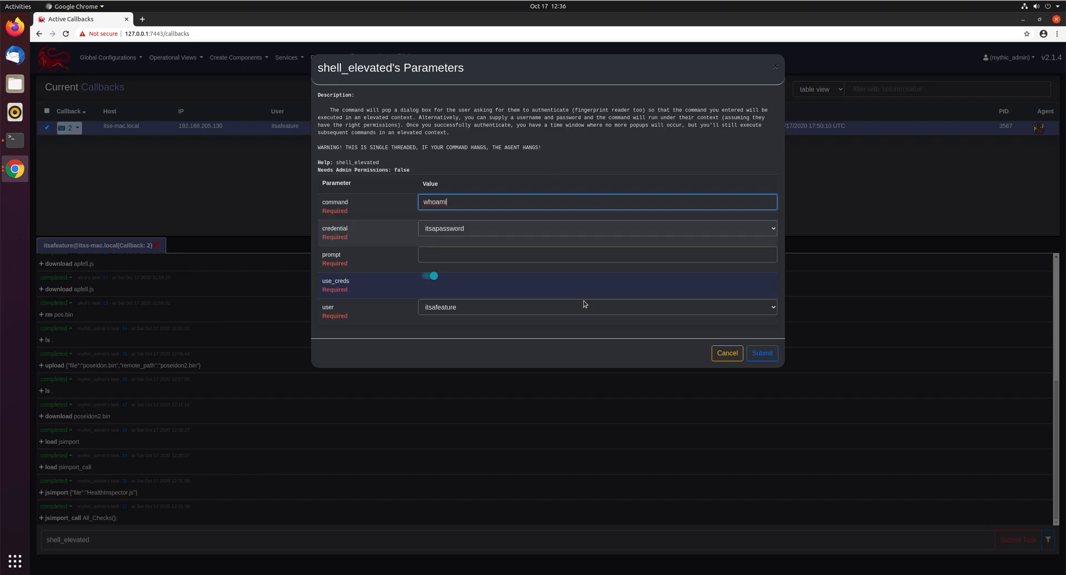
click(762, 353)
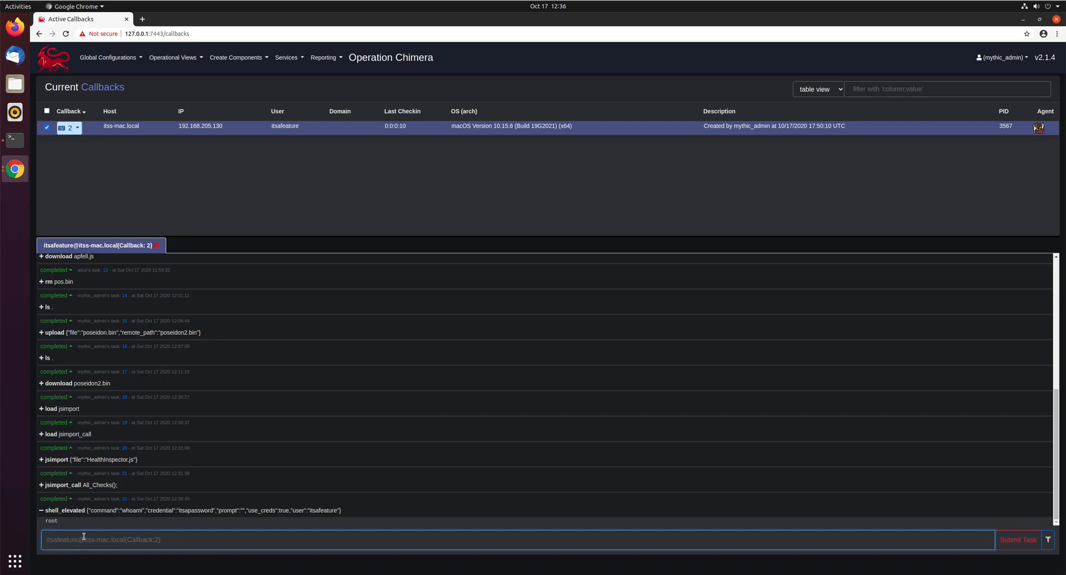